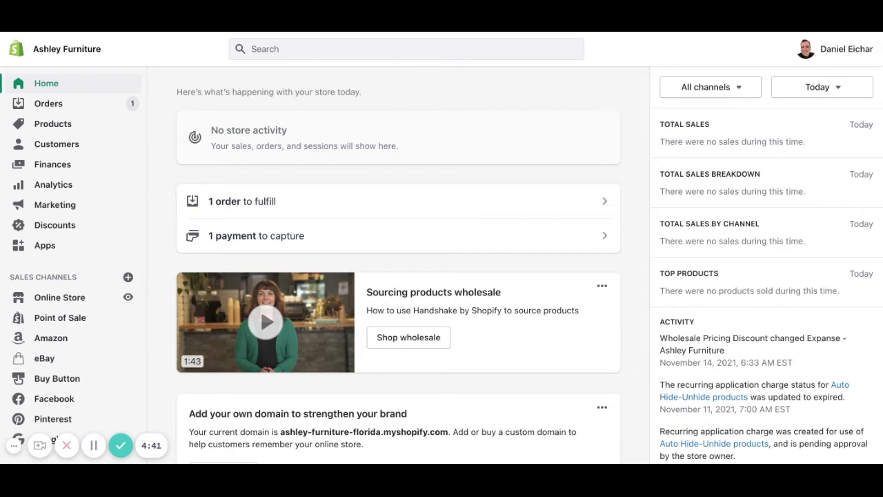
mouse_move(548, 280)
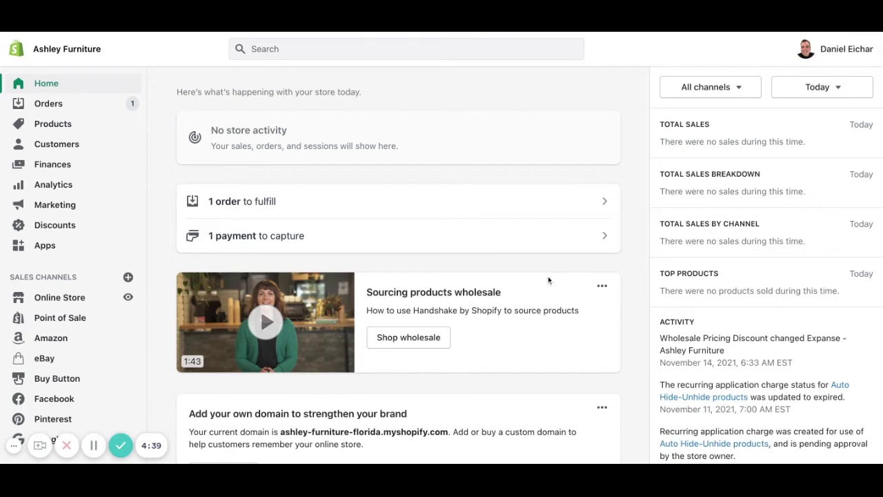
mouse_move(80, 305)
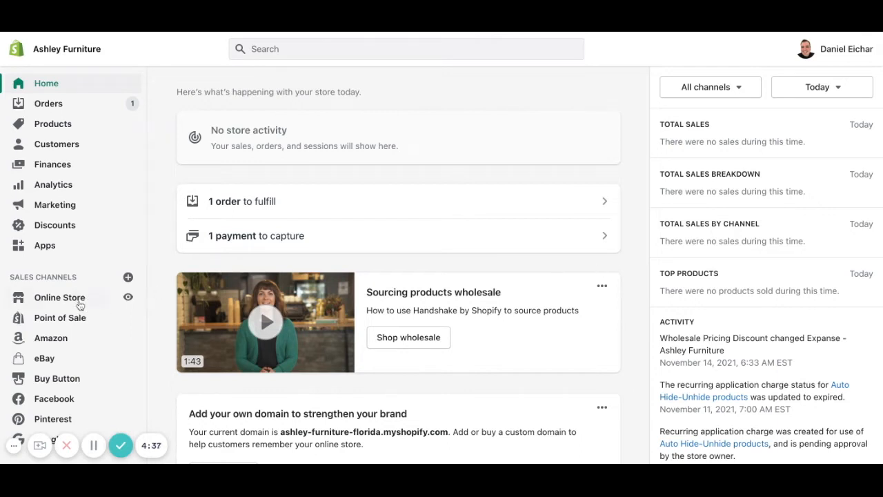
- Go to Online Store themes and bring the theme library listing Motion, Debut, Expanse and others into view
left_click(60, 296)
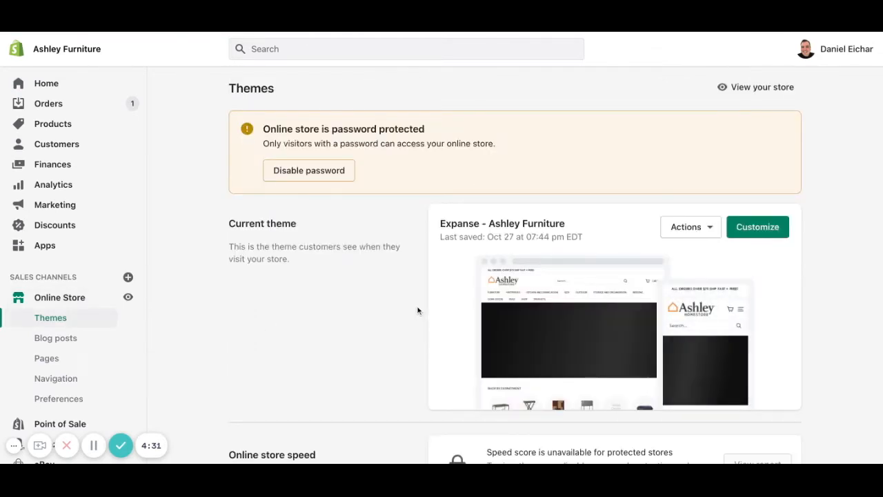
scroll("down", 3)
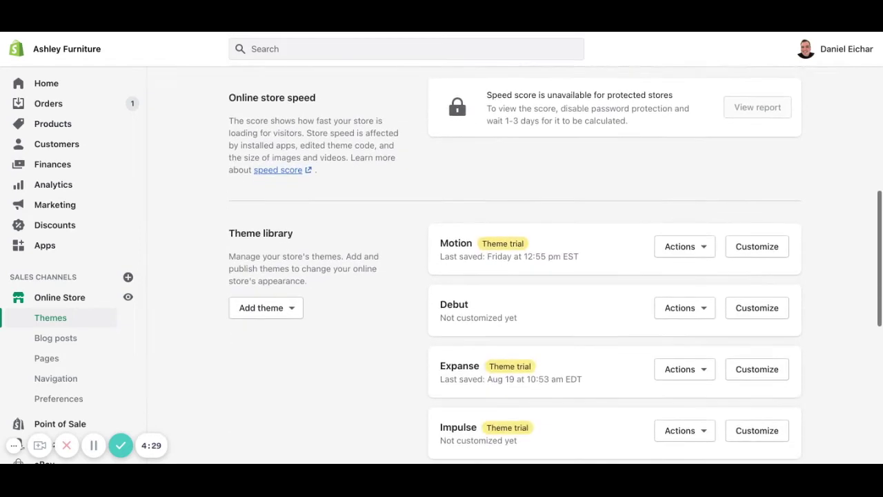
scroll("down", 3)
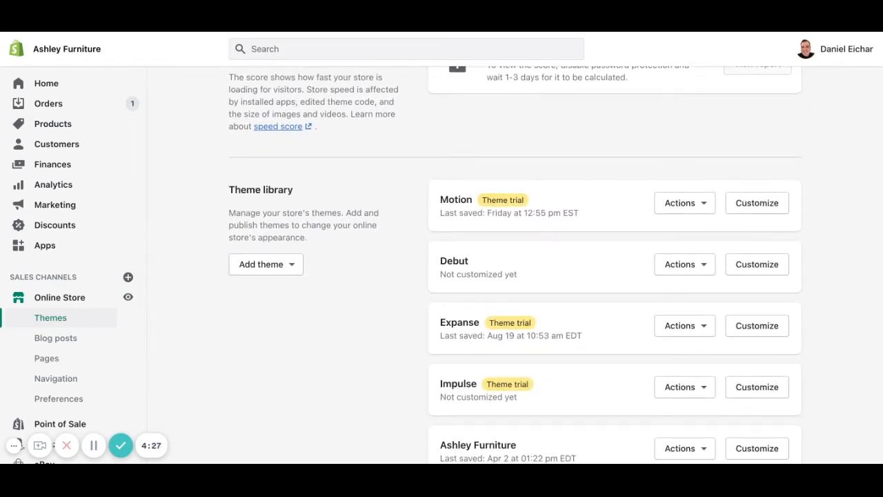
scroll("down", 3)
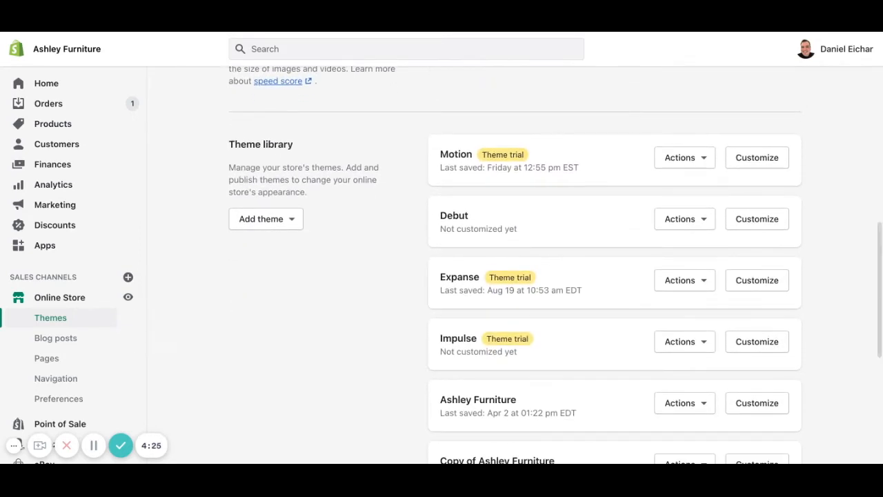
mouse_move(520, 185)
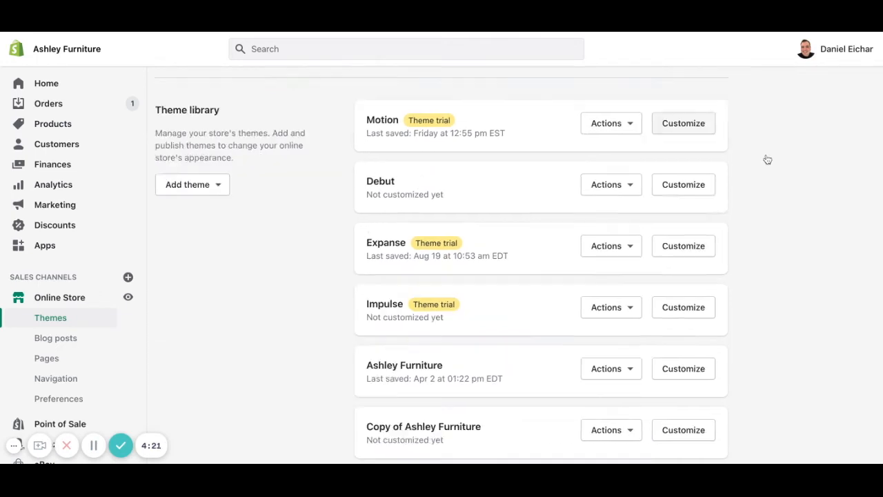
- Customize the Motion theme and switch the editor to the Products > Default product template
left_click(683, 123)
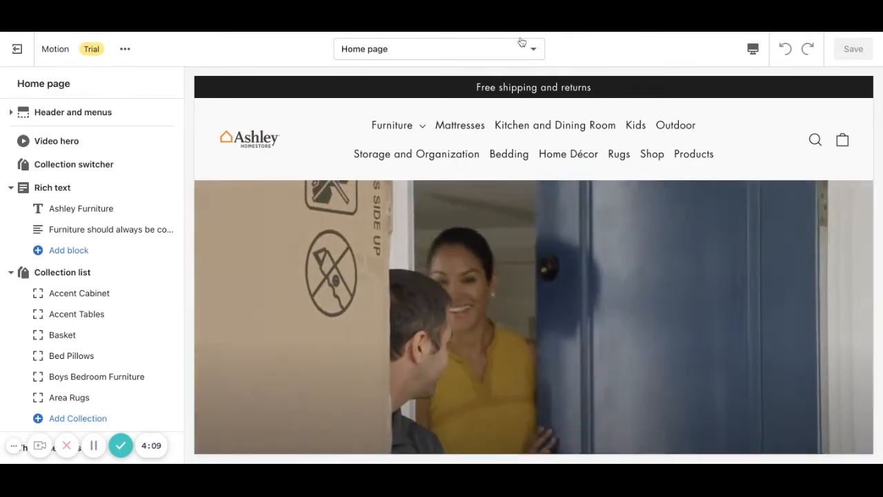
left_click(532, 48)
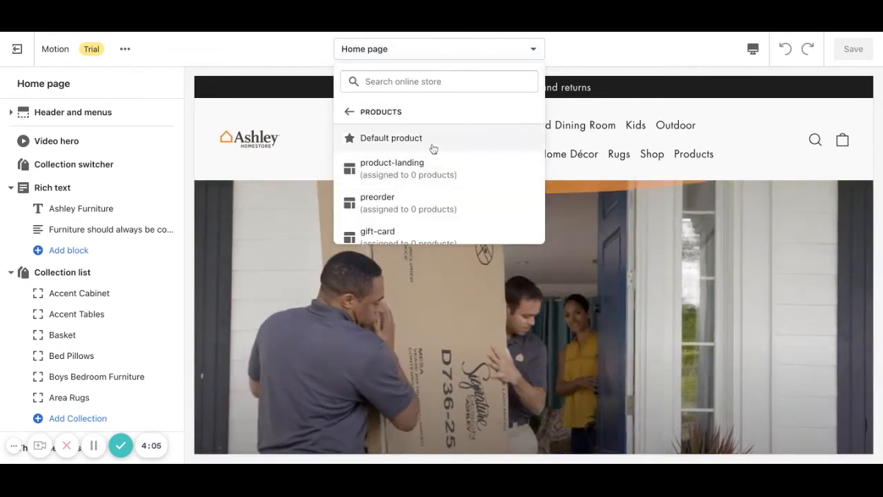
left_click(391, 137)
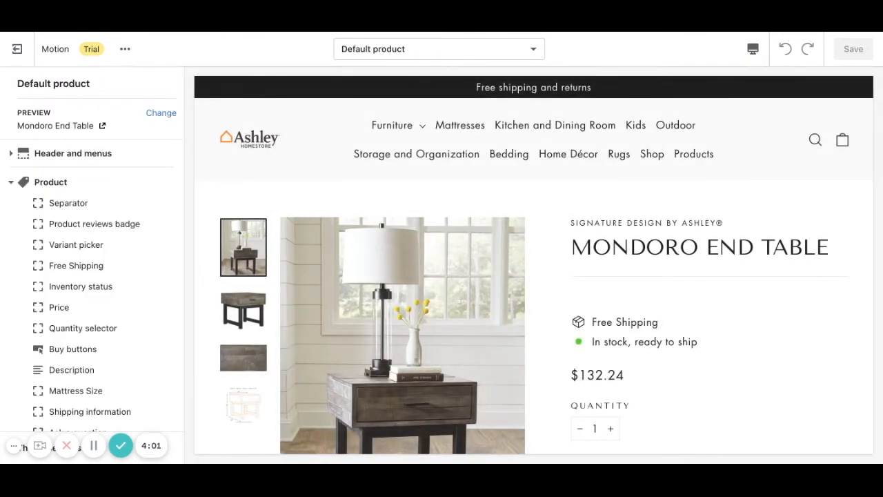
mouse_move(436, 186)
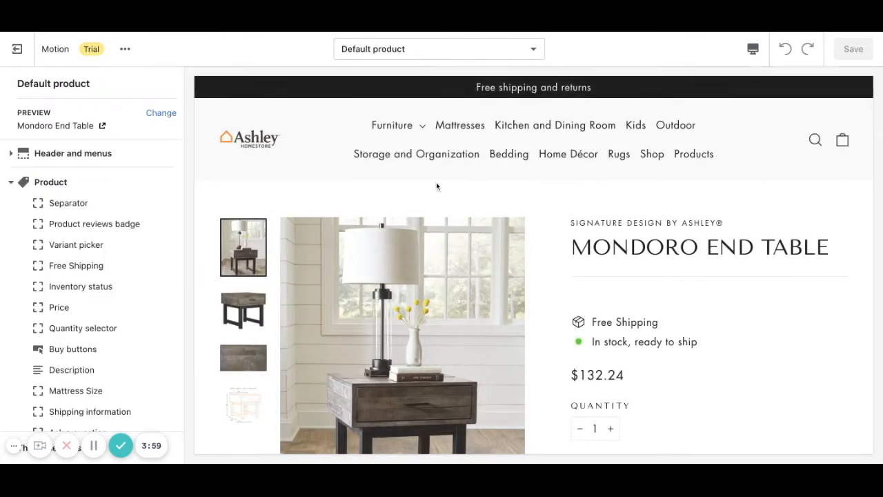
- Toggle Price and Description visibility so the price shows above Free Shipping on the Mondoro End Table
scroll("down", 3)
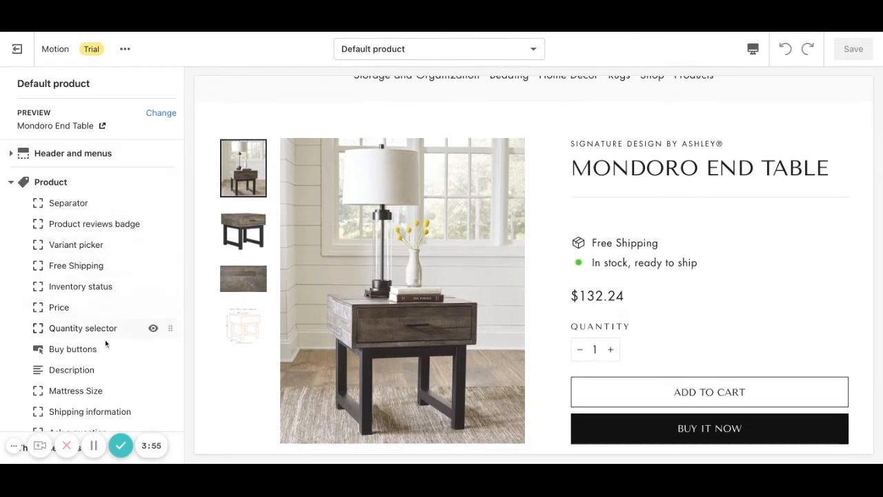
mouse_move(111, 203)
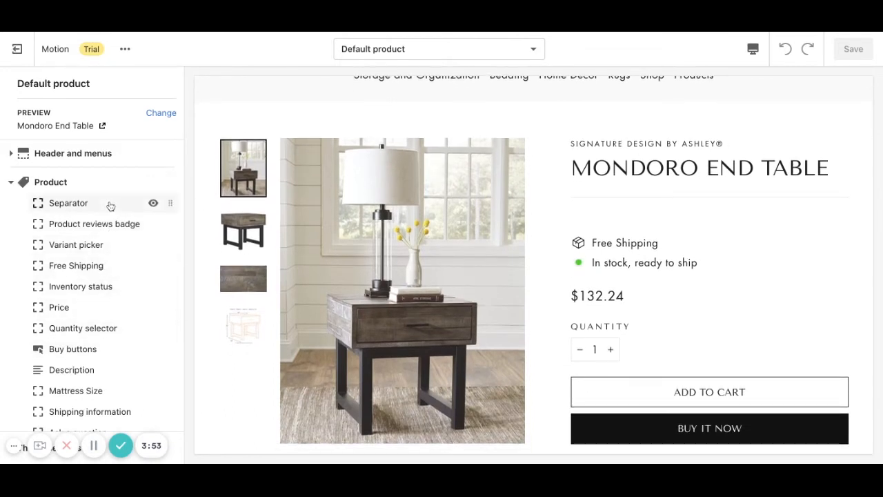
mouse_move(143, 307)
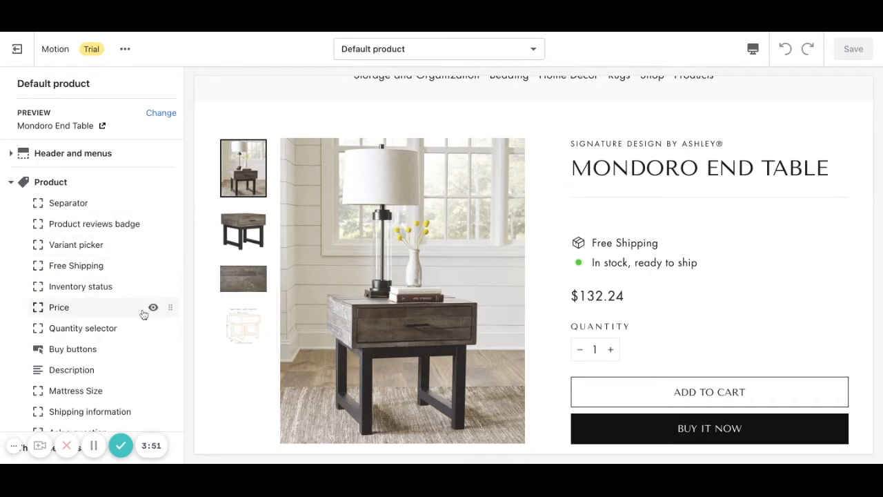
left_click(153, 307)
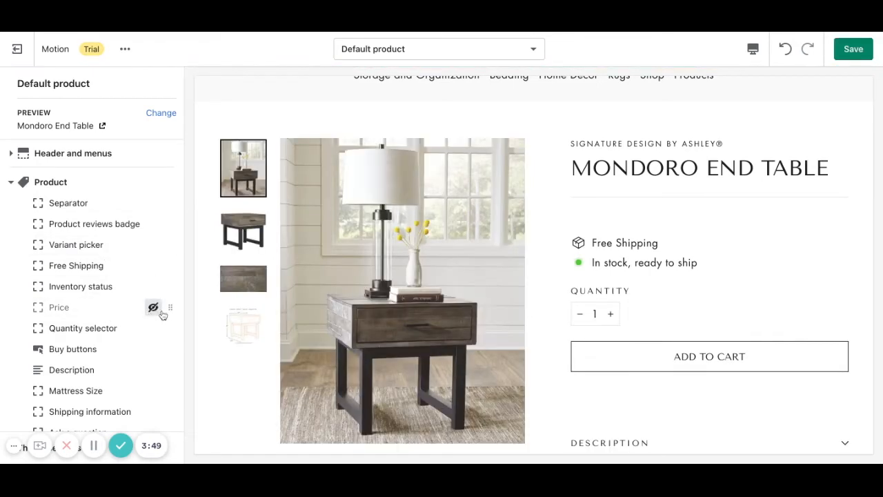
left_click(153, 306)
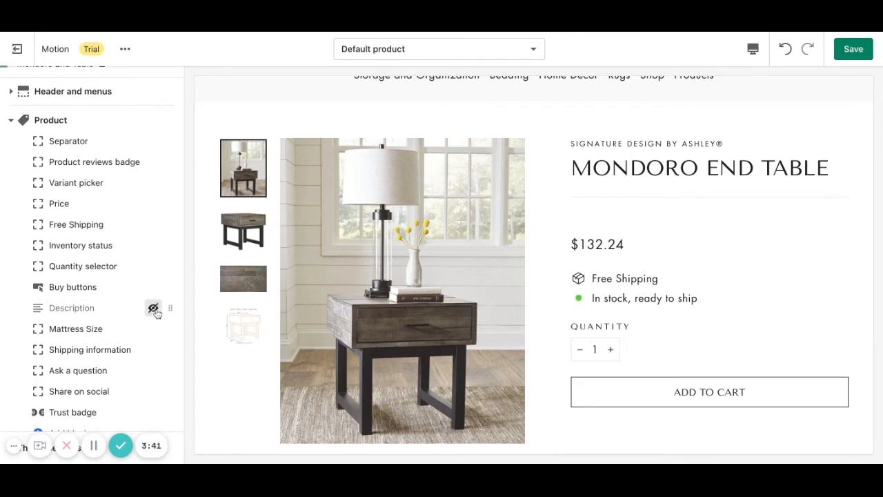
left_click(153, 308)
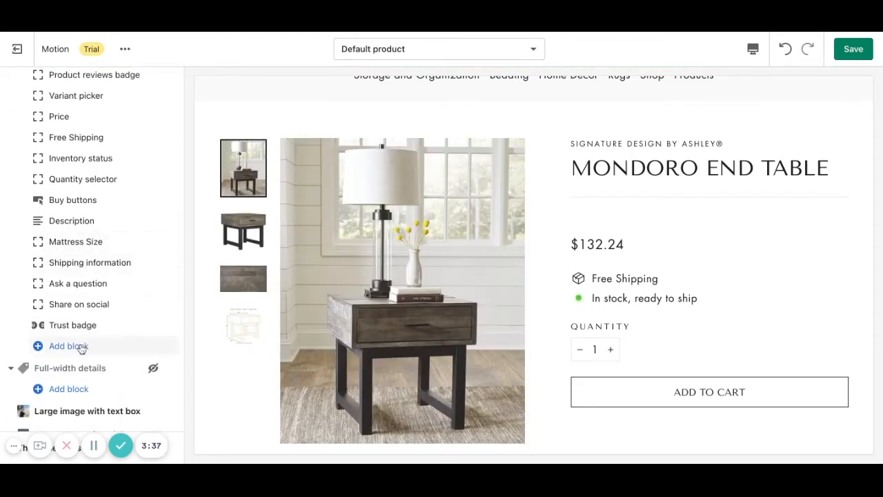
left_click(68, 346)
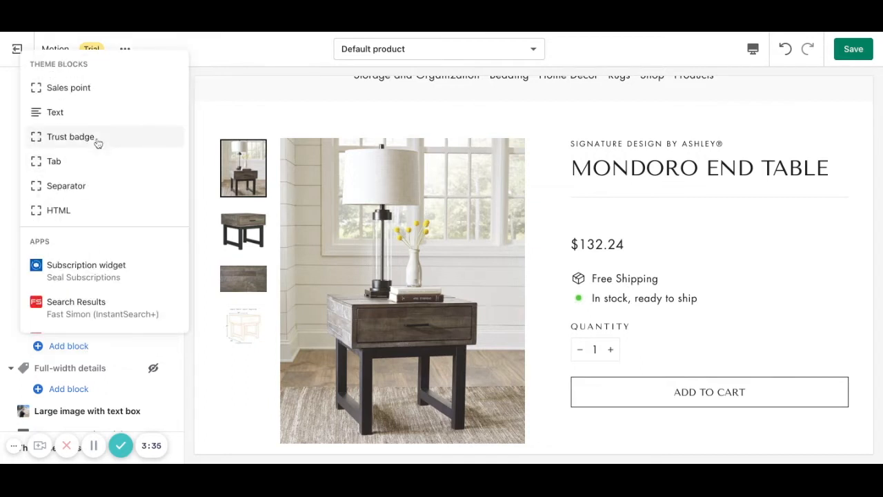
mouse_move(112, 126)
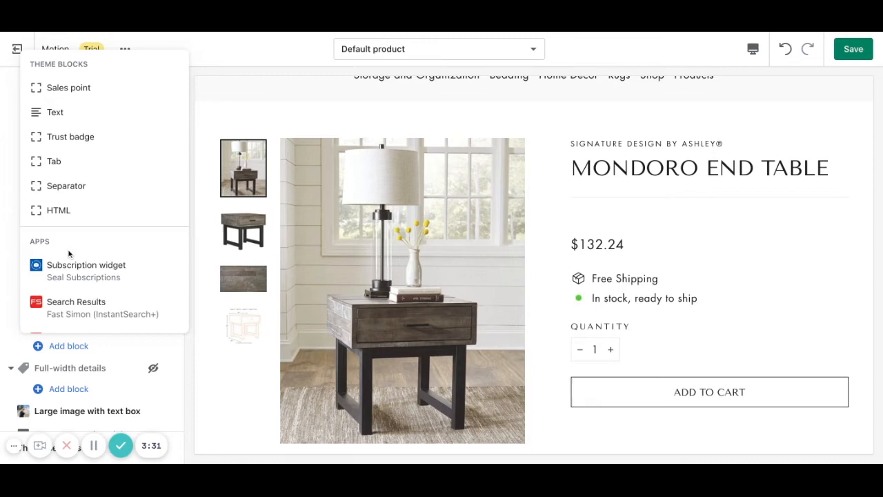
- Browse the addable blocks, including app blocks like Subscription widget, Fast Simon and Contact Us Form
scroll("down", 3)
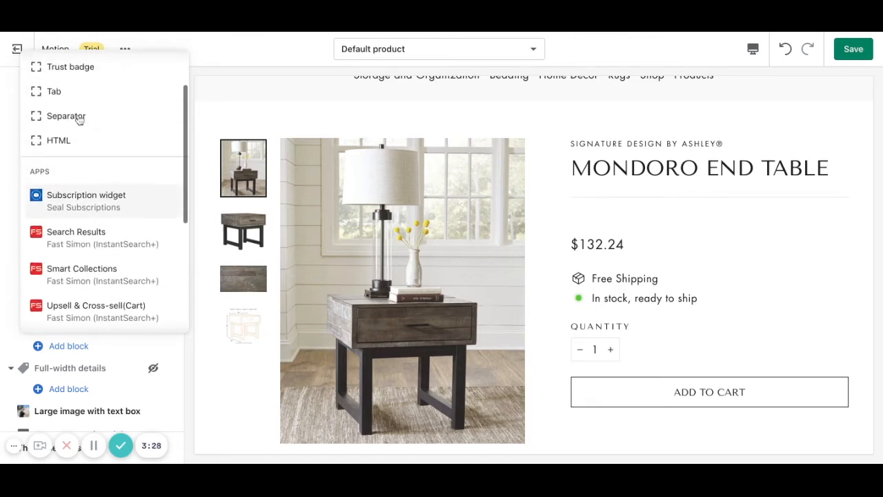
mouse_move(76, 237)
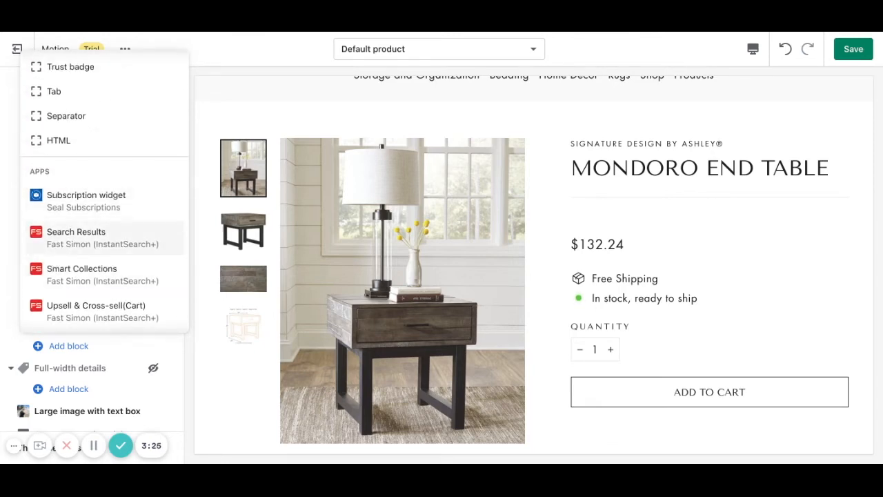
scroll("down", 3)
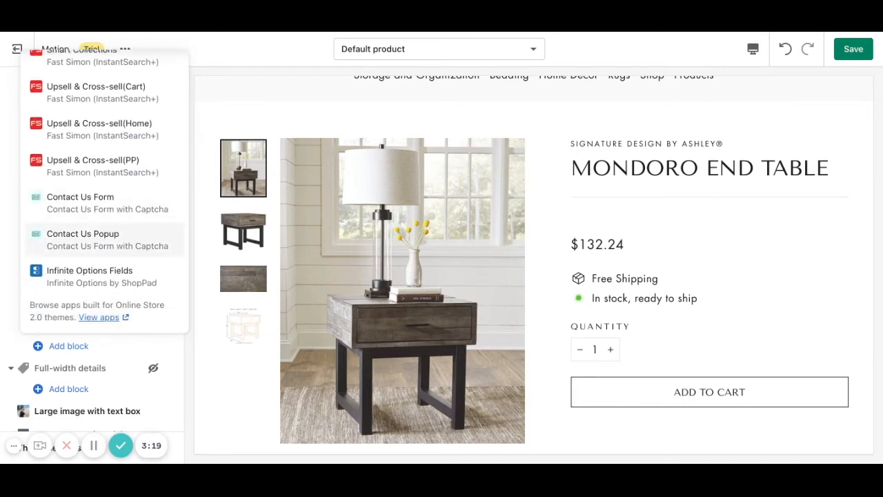
scroll("up", 3)
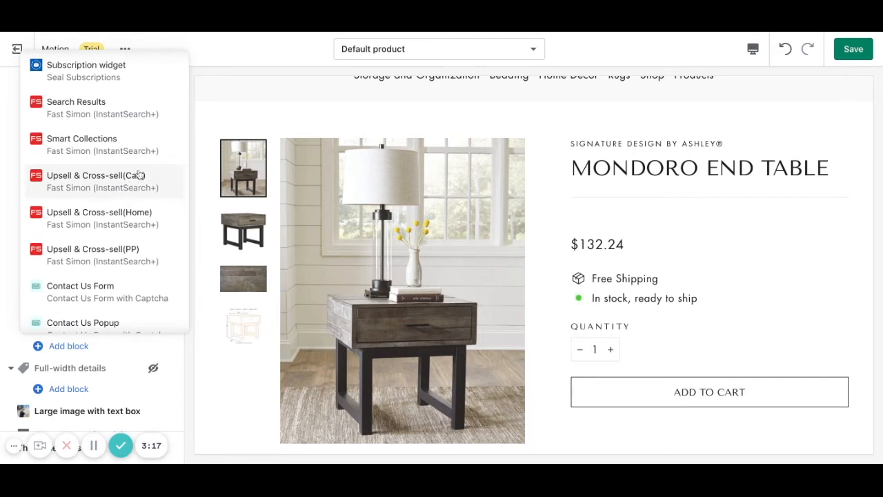
mouse_move(119, 163)
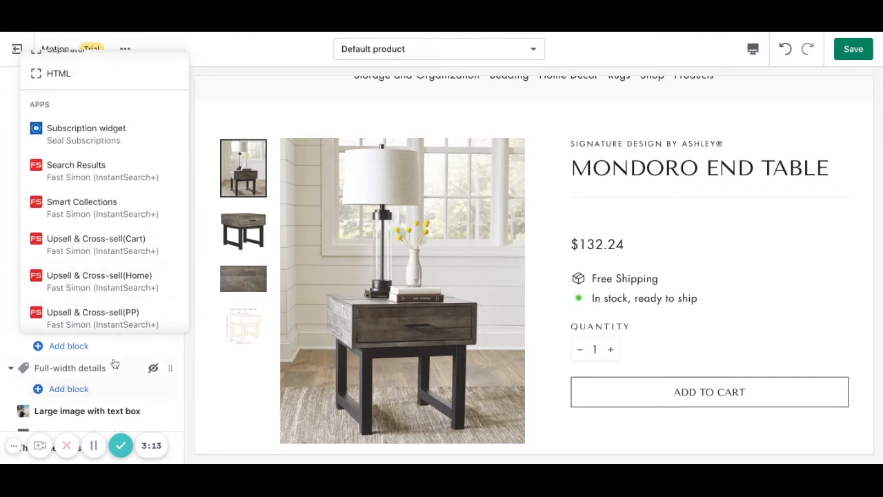
scroll("up", 3)
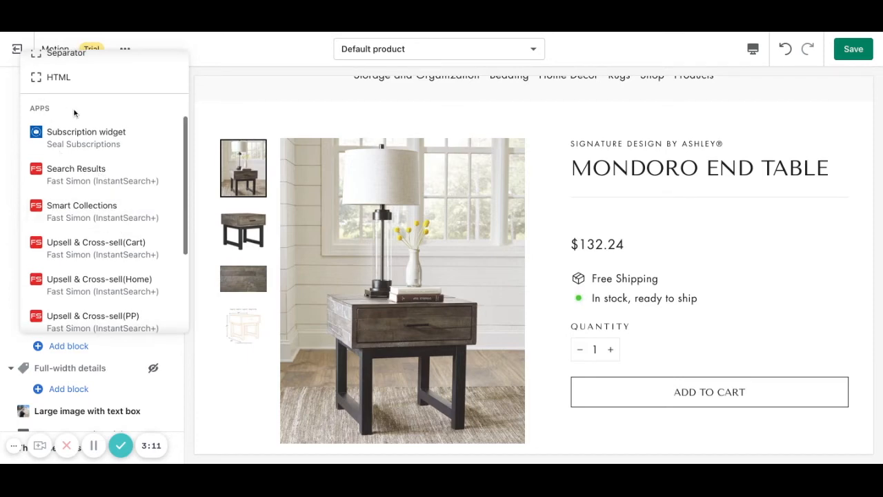
mouse_move(309, 133)
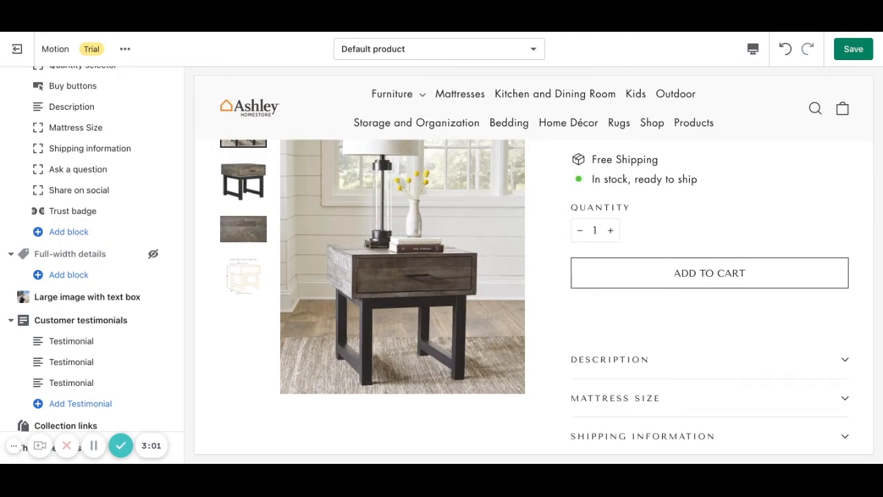
- Review the preview past the Ashley Companies banner, three customer testimonials and You May Also Like
scroll("down", 3)
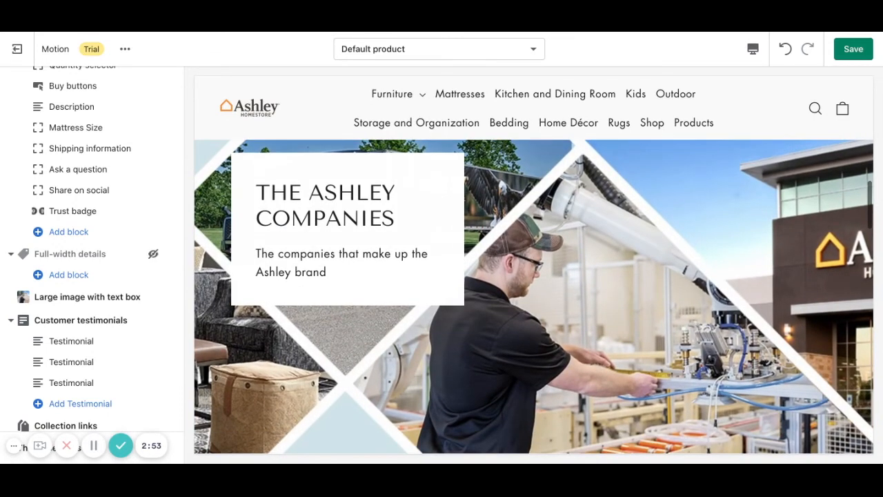
scroll("down", 3)
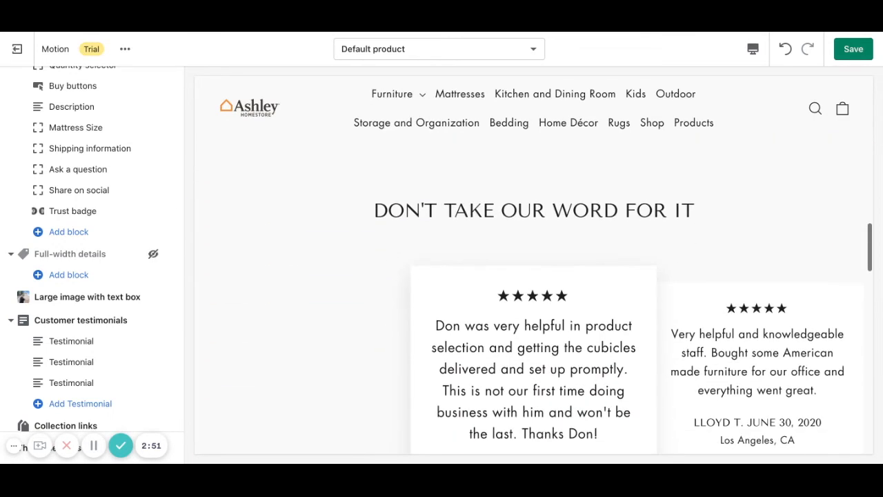
scroll("down", 3)
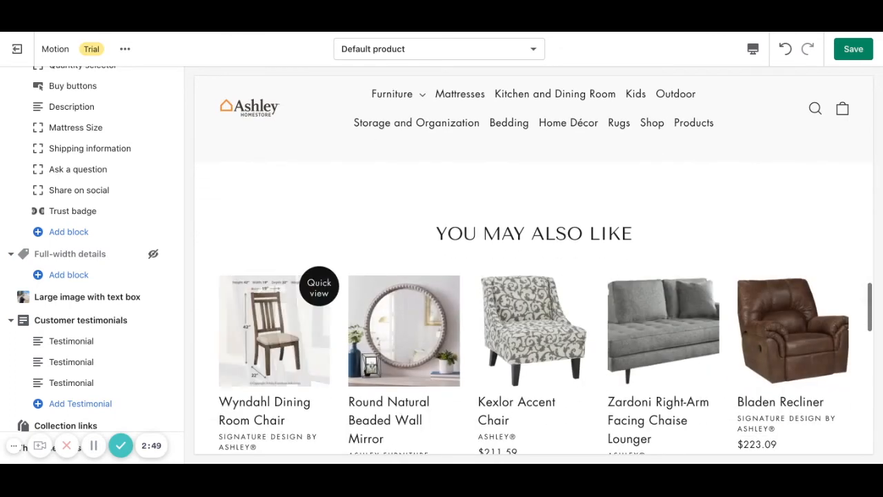
mouse_move(307, 208)
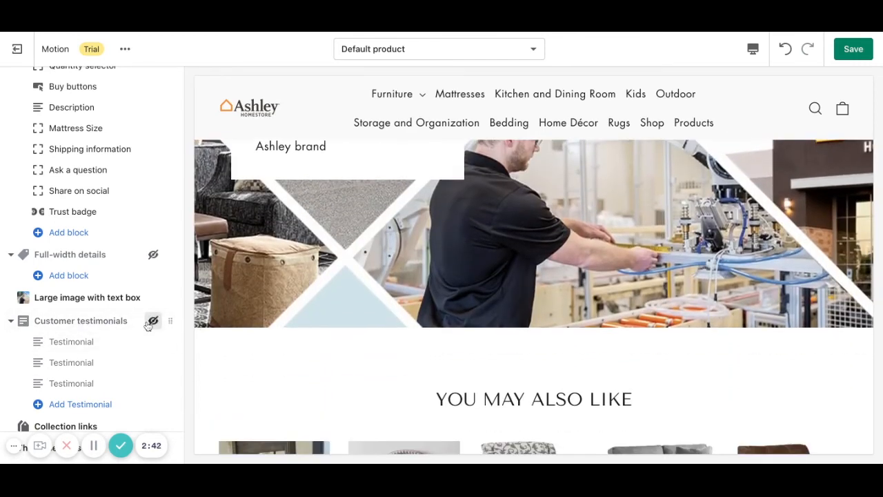
scroll("down", 3)
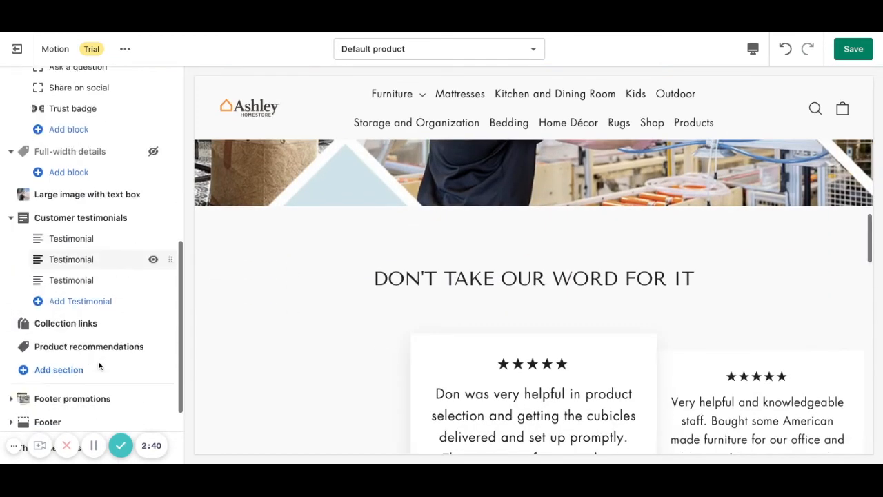
scroll("down", 3)
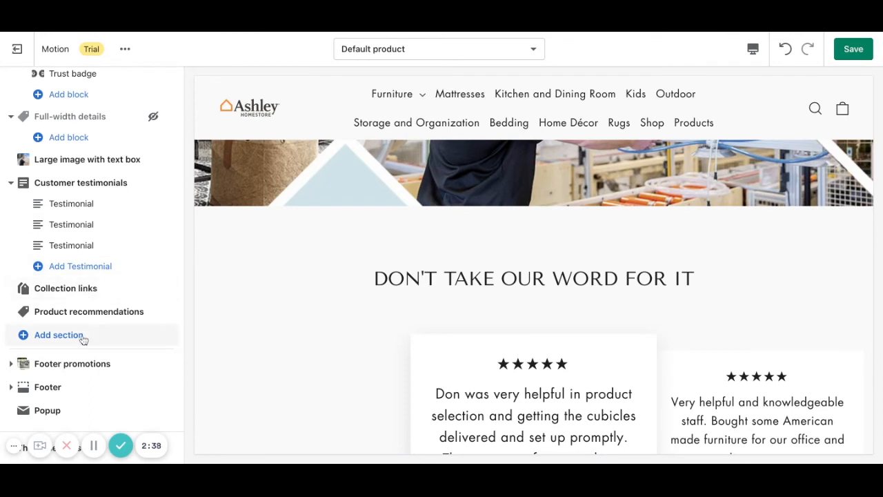
- Add a Featured product section previewing the example product at $19.99
left_click(58, 334)
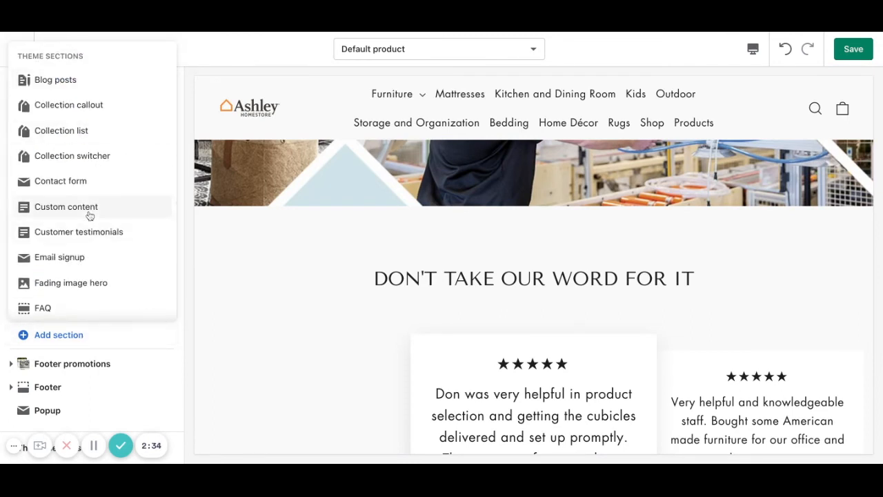
scroll("down", 3)
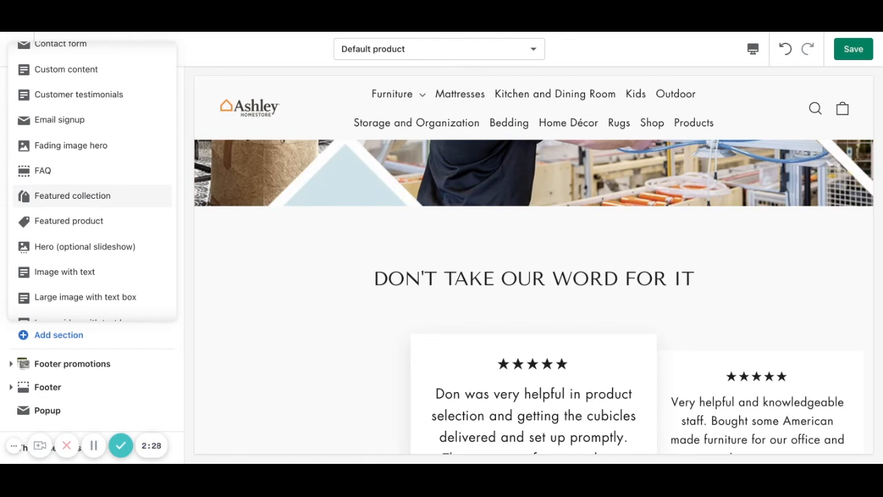
scroll("down", 3)
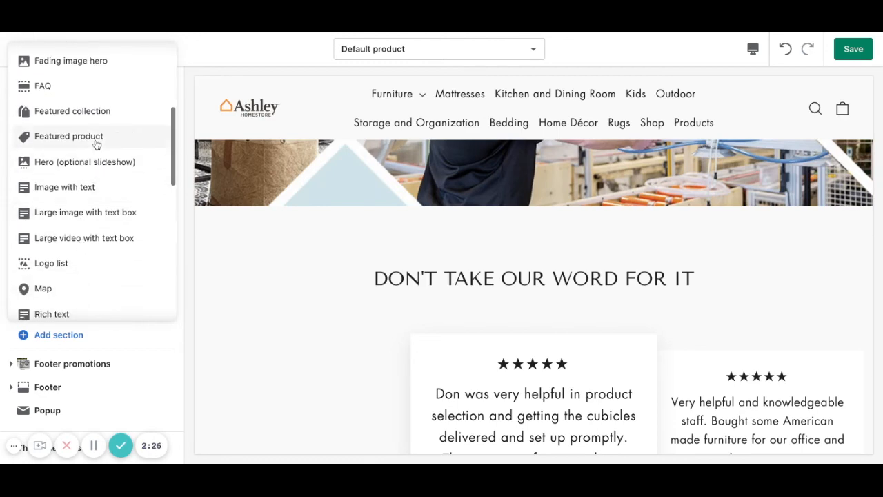
left_click(69, 136)
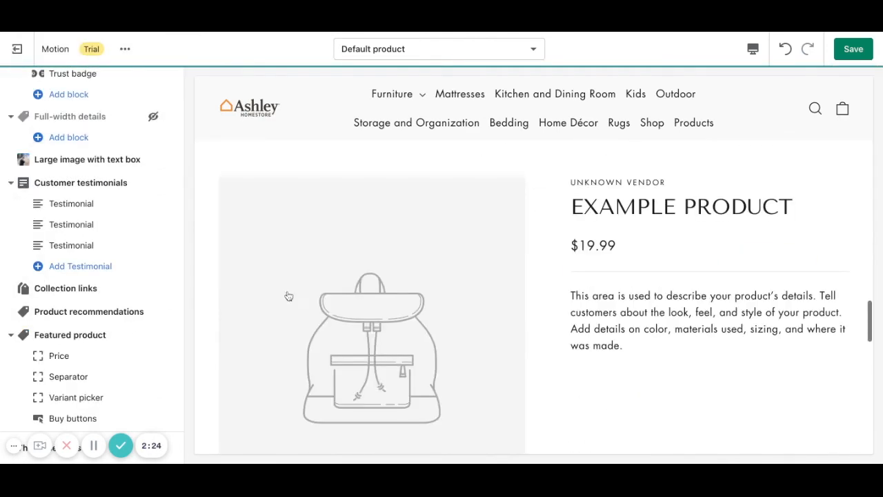
scroll("down", 3)
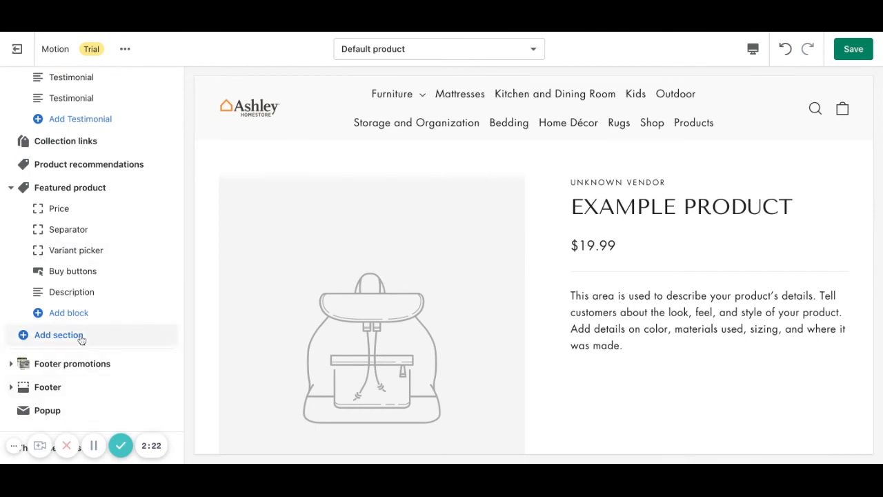
- Add a Blog posts section with three placeholder posts below the featured product
left_click(58, 335)
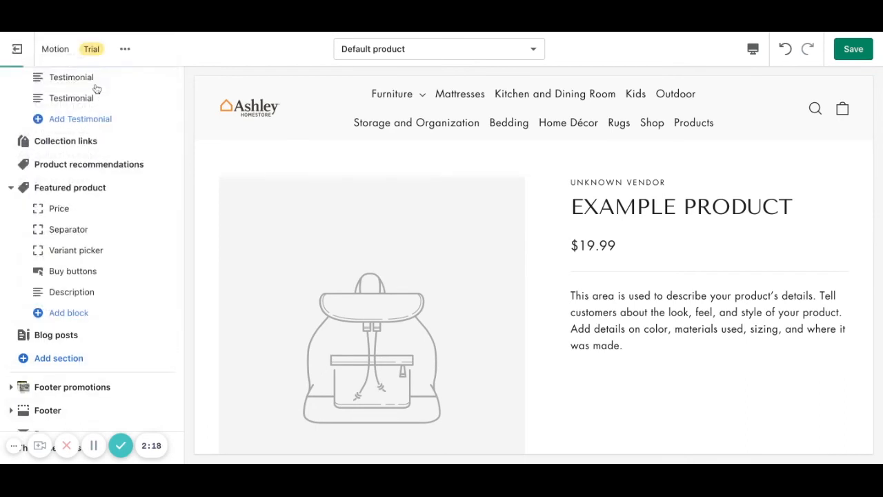
scroll("down", 3)
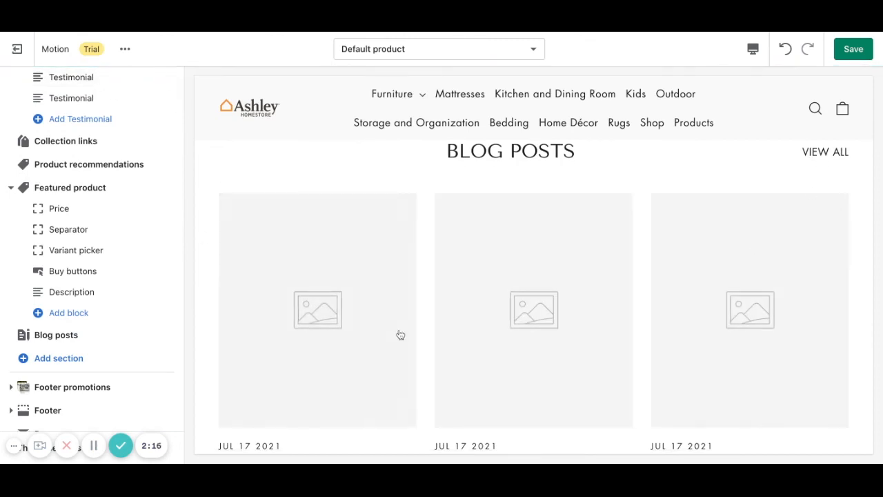
mouse_move(628, 170)
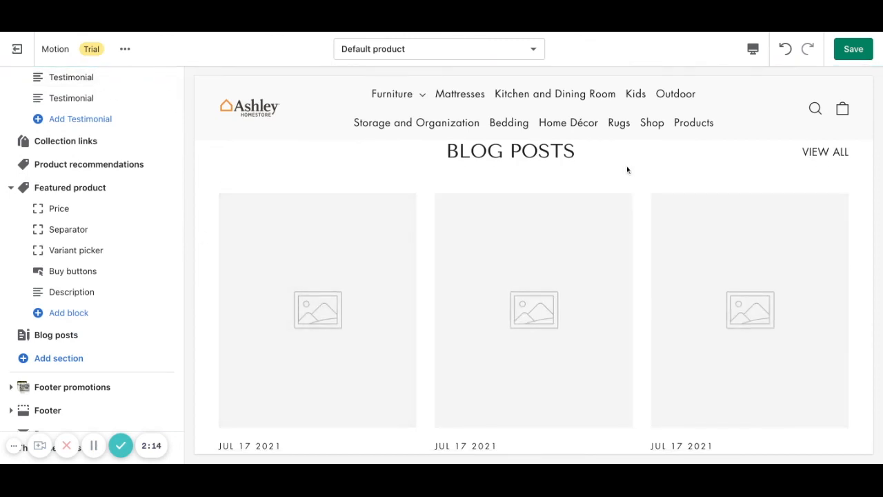